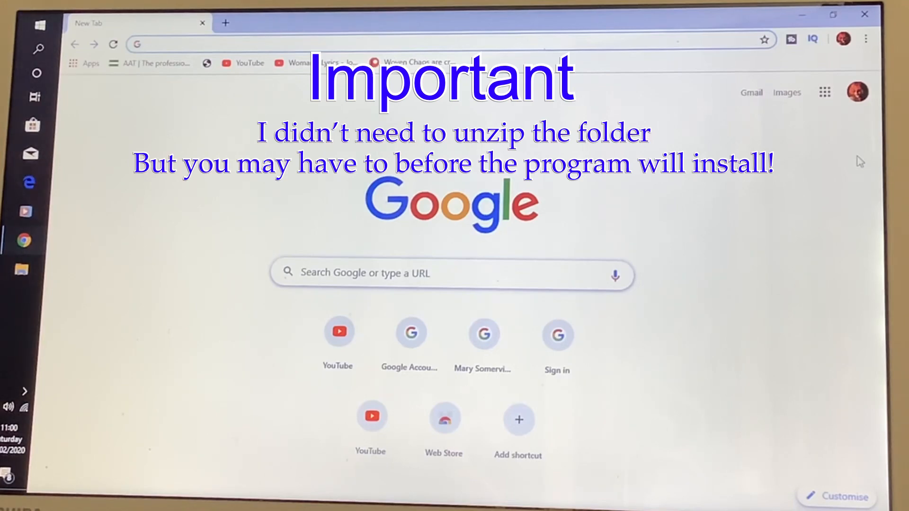
text(http://t)
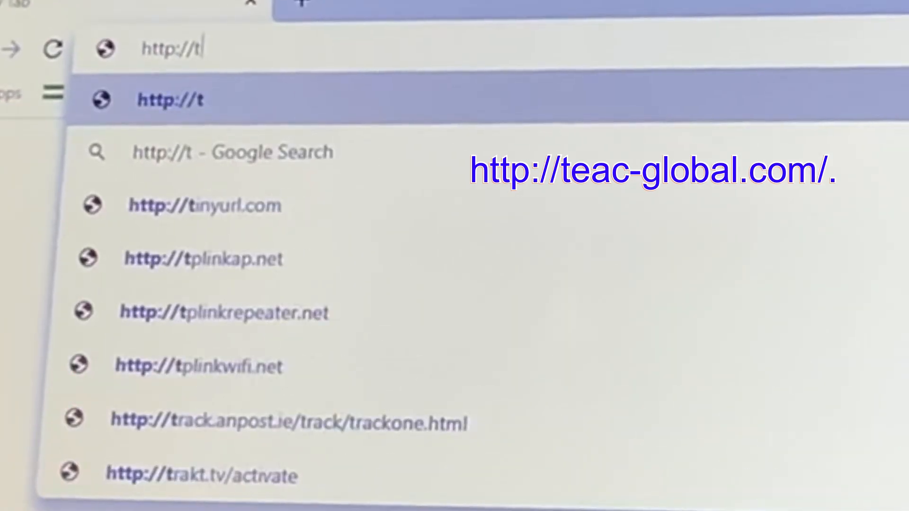
text(e)
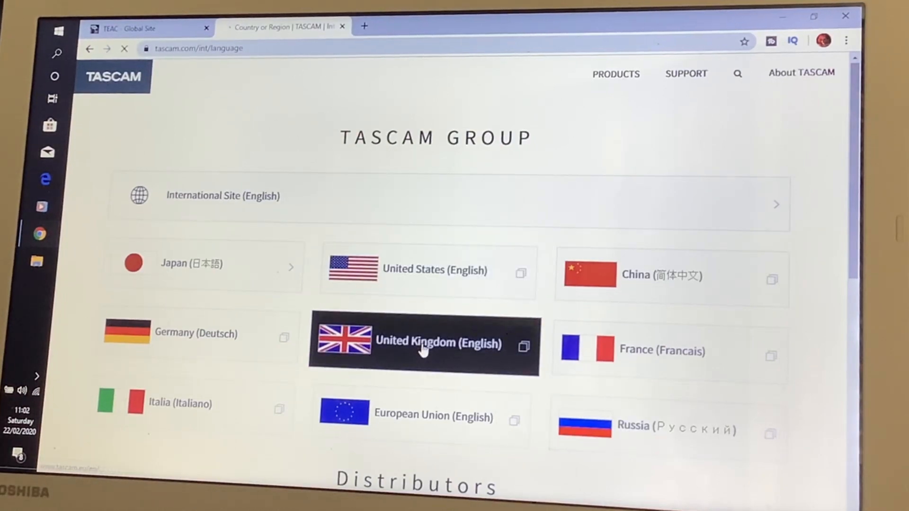
Enter the United Kingdom (English) tascam.eu site and scroll to its product list.
click(424, 344)
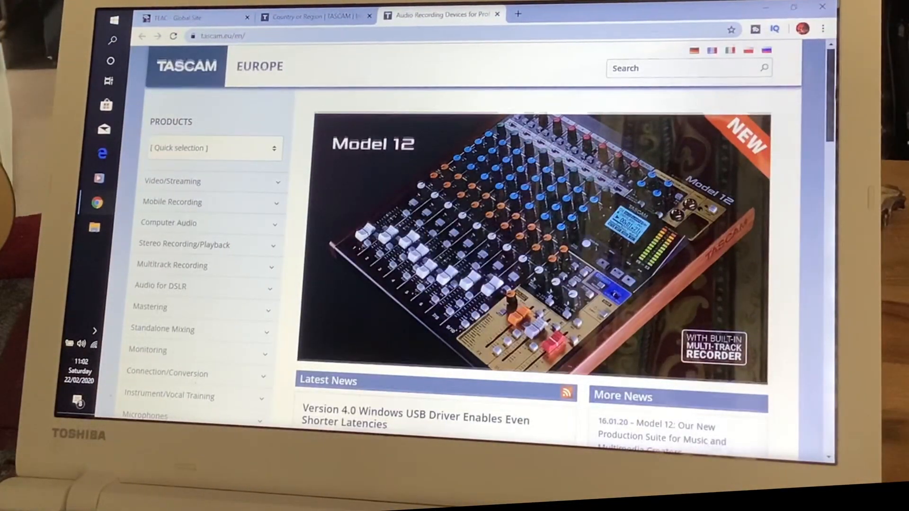
scroll(down, 3)
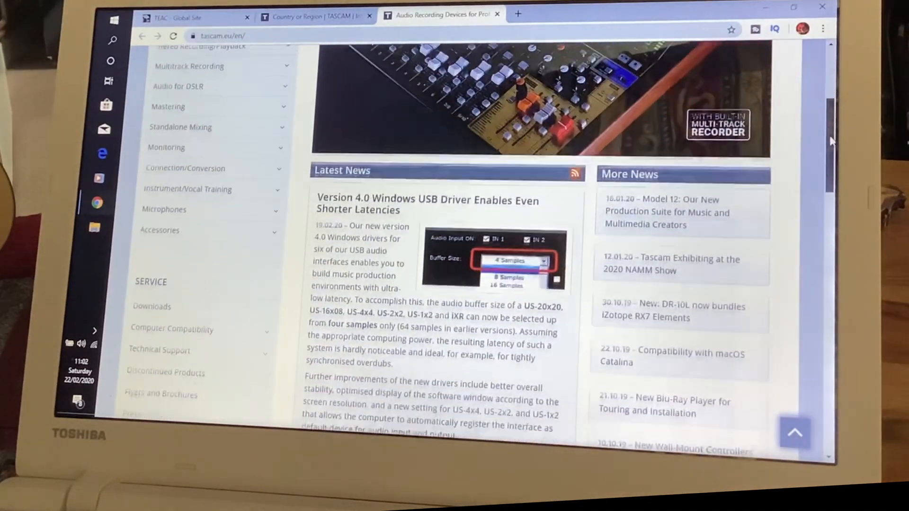
scroll(down, 3)
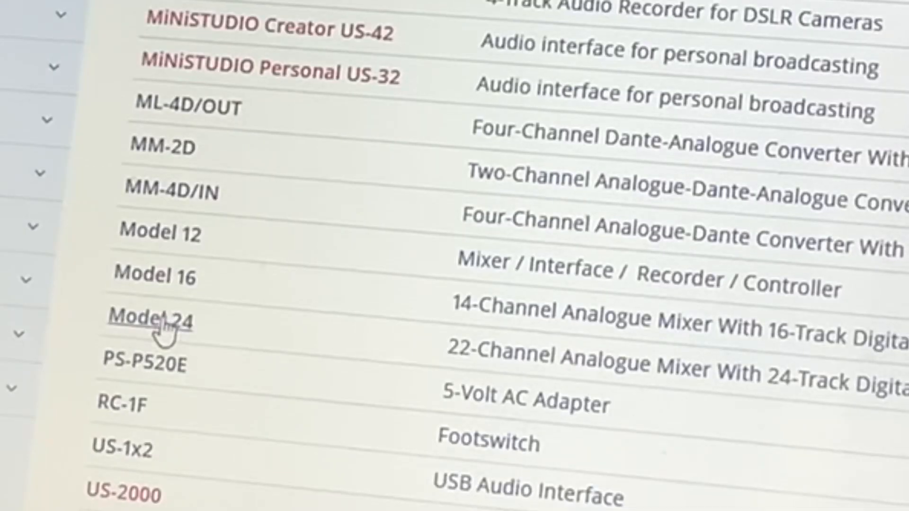
Get the Model-Series Windows driver and settings panel zip from the Model 24 downloads.
click(147, 321)
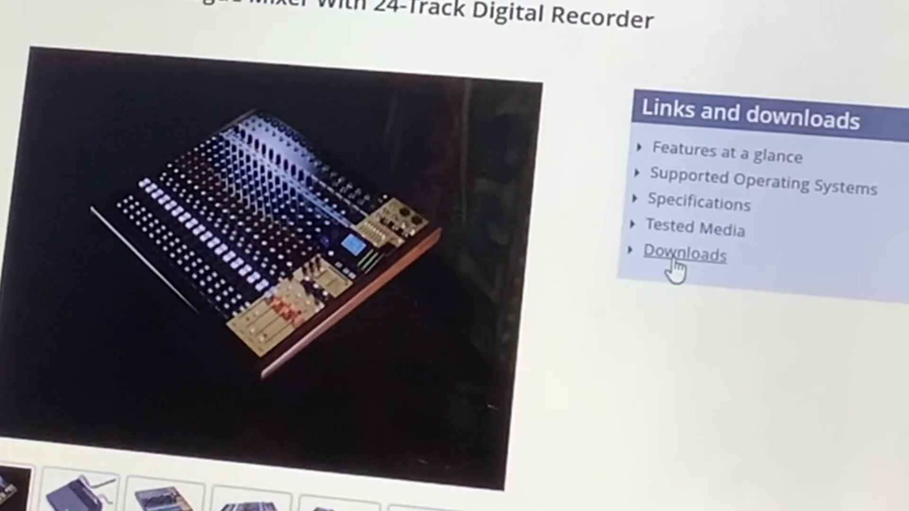
click(685, 255)
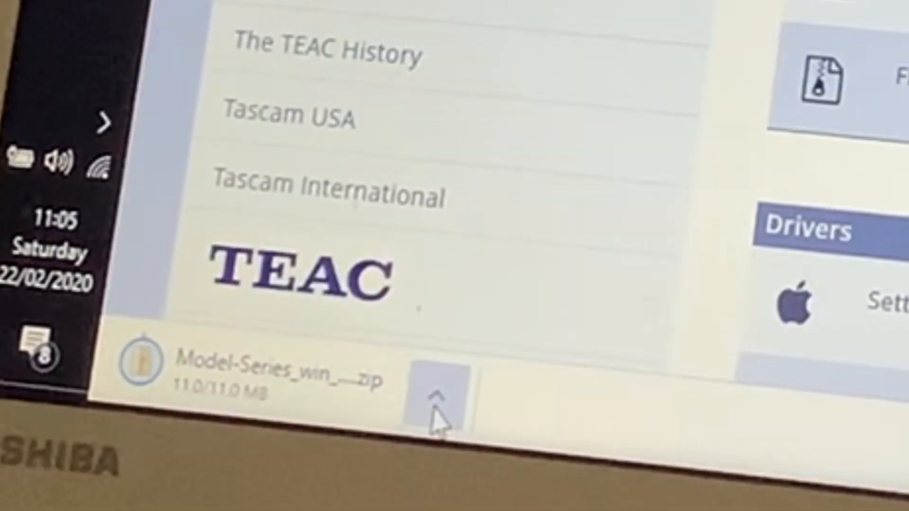
Launch TASCAM_Model_Mixer_Installer_1.10 from the downloaded zip in File Explorer.
click(437, 398)
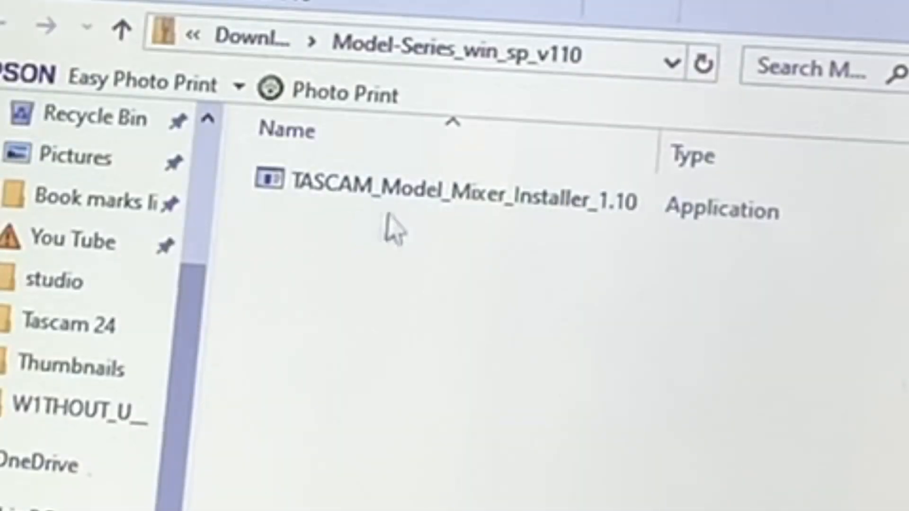
mouse_move(557, 248)
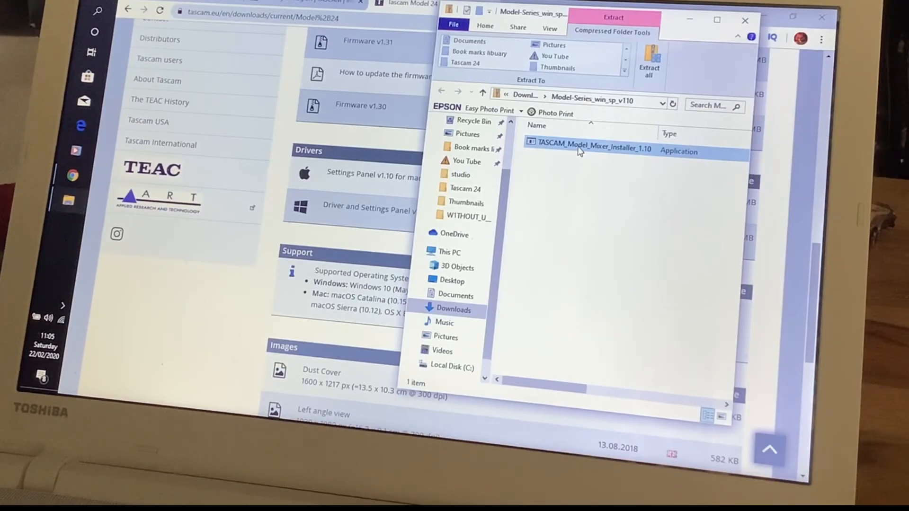
double_click(588, 147)
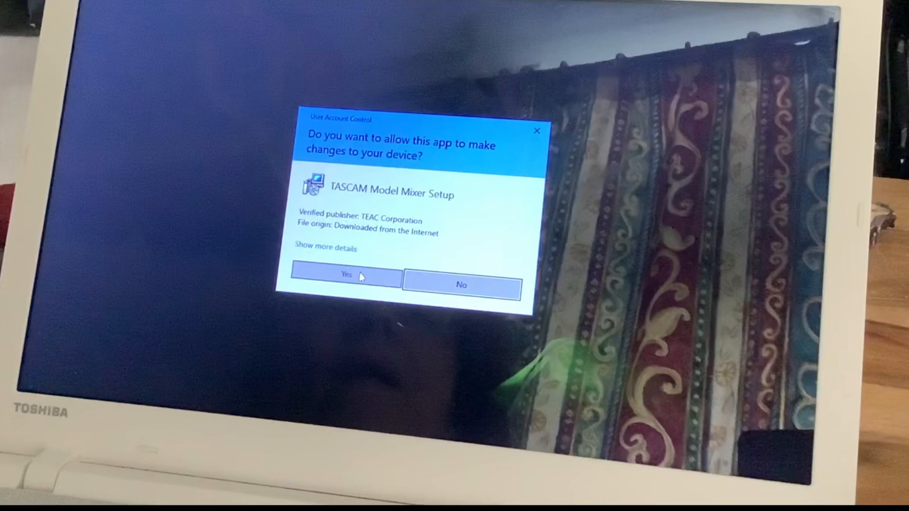
Allow the UAC prompt, accept the licence agreement and install the Model Mixer driver.
click(345, 274)
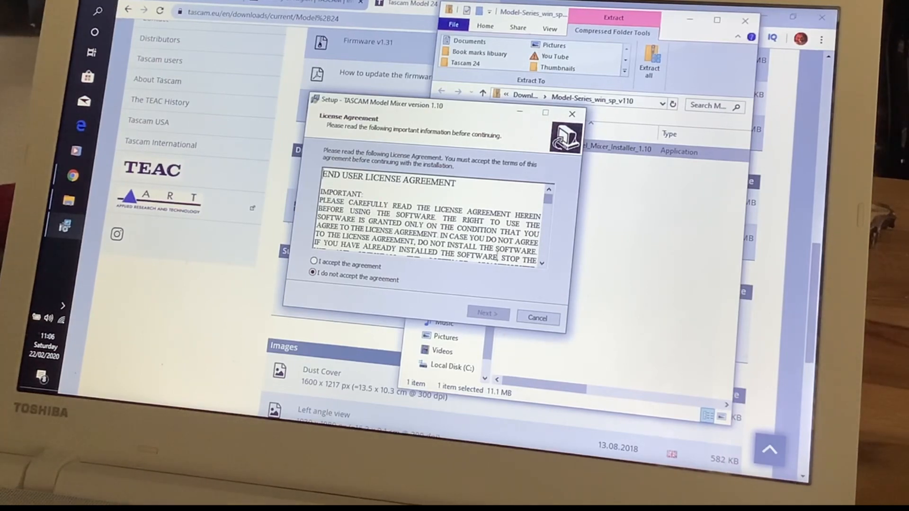
click(313, 265)
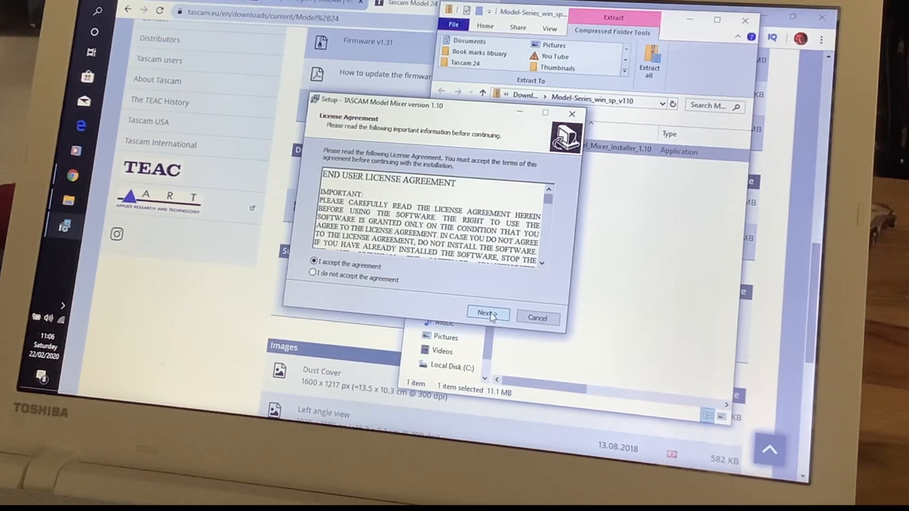
click(488, 316)
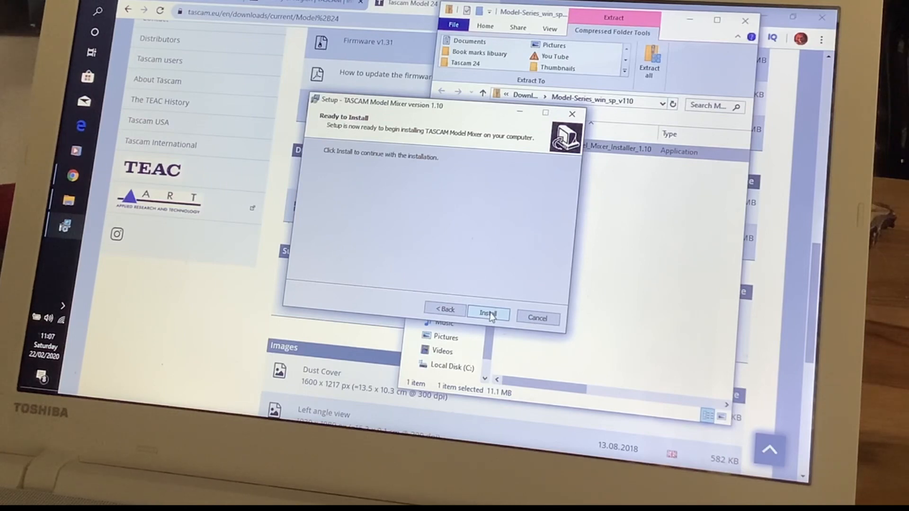
click(489, 310)
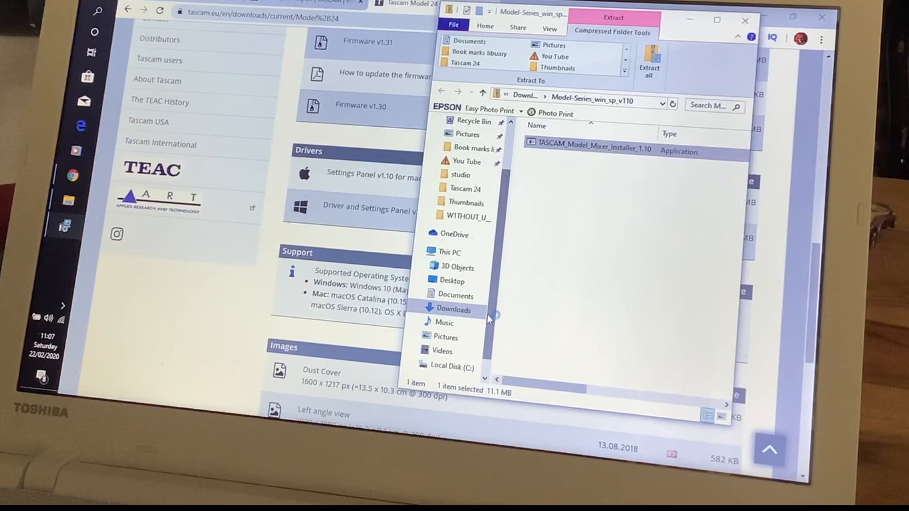
Start the Model Mixer Settings Panel and acknowledge the Latest Information compatibility notice.
double_click(588, 144)
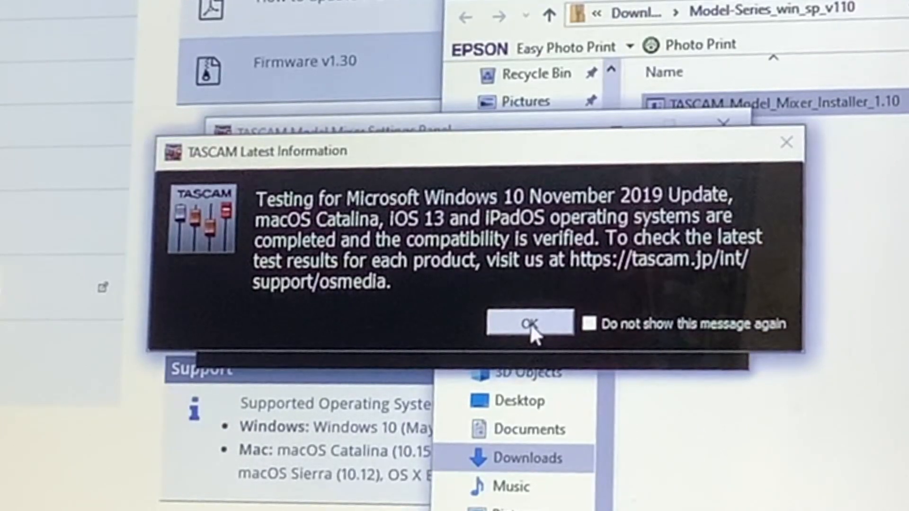
click(524, 326)
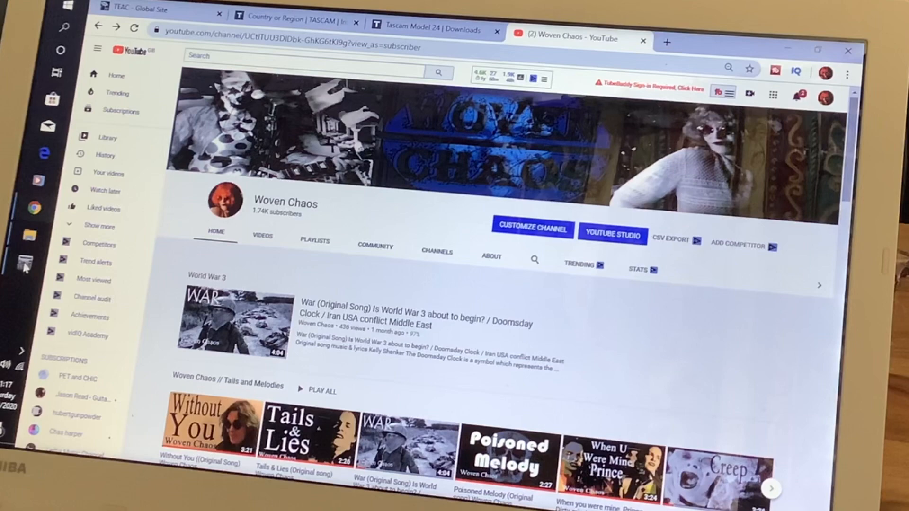
Reopen the panel from the taskbar, confirm Model 24 at 48 kHz with 128-sample buffer, then close it.
right_click(28, 265)
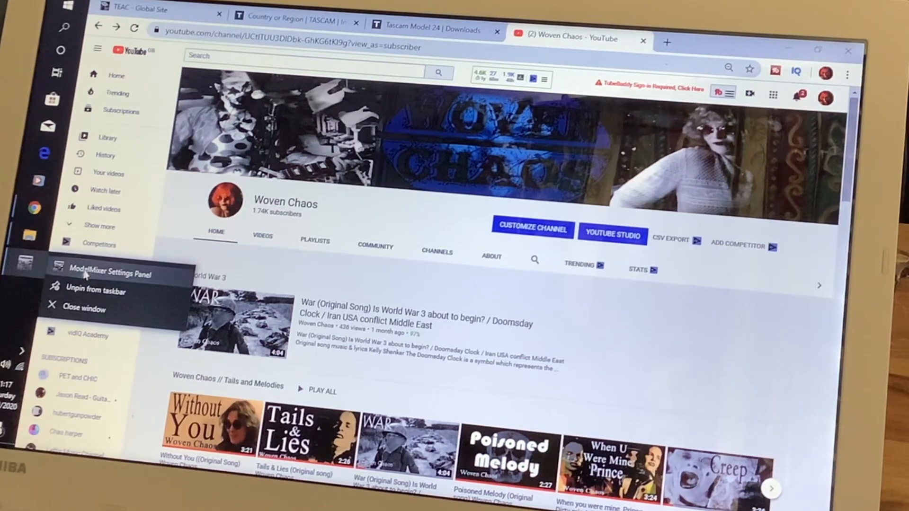
click(110, 274)
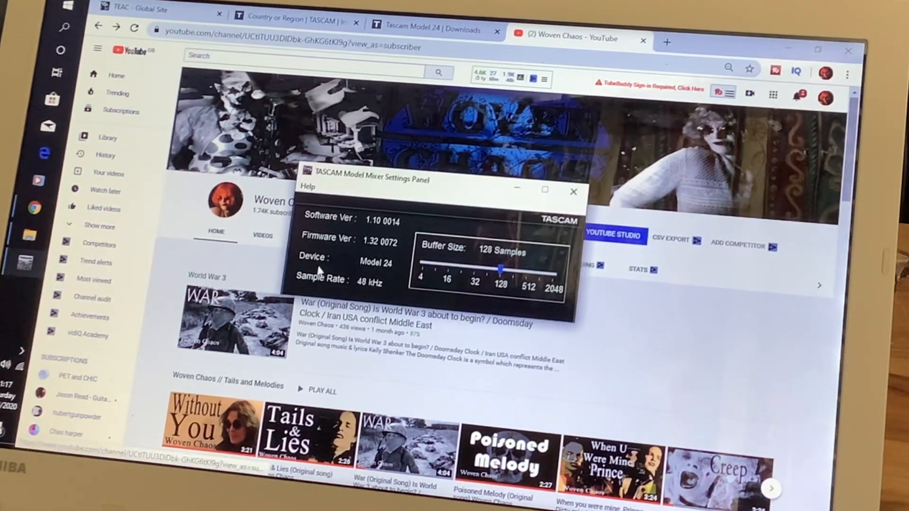
mouse_move(509, 283)
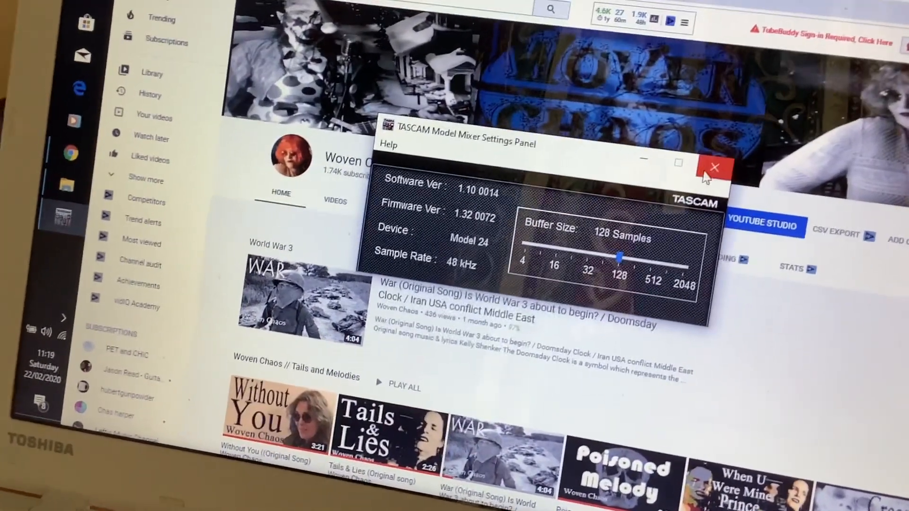
click(712, 167)
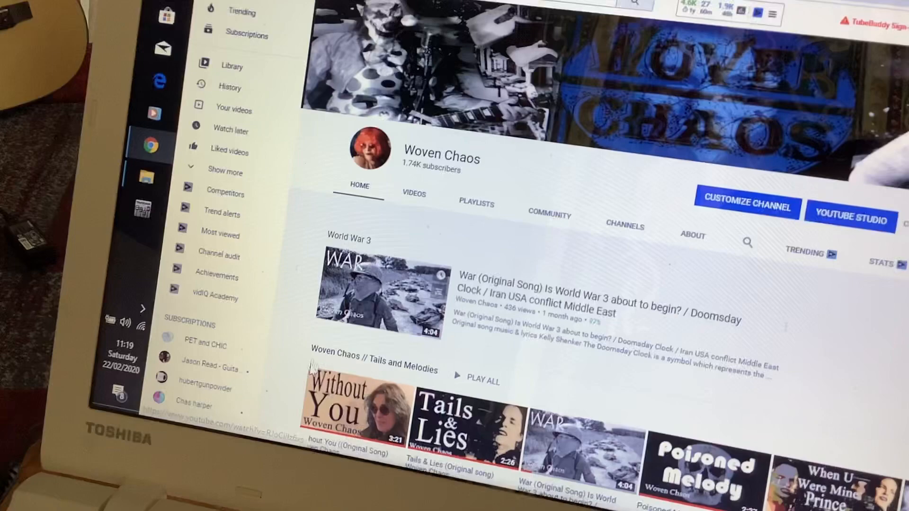